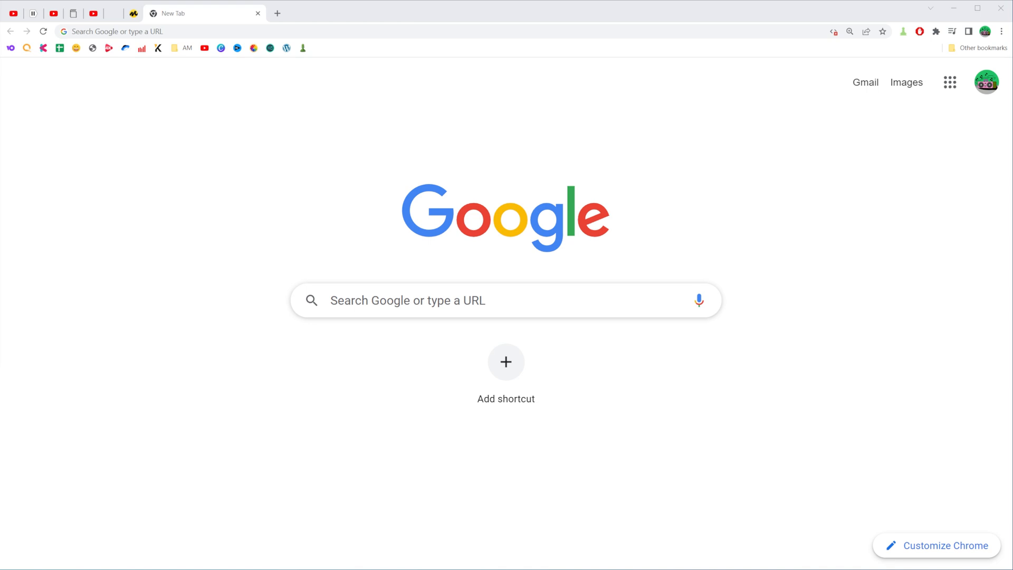
{"action": "mouse_move", "coordinate": [775, 152]}
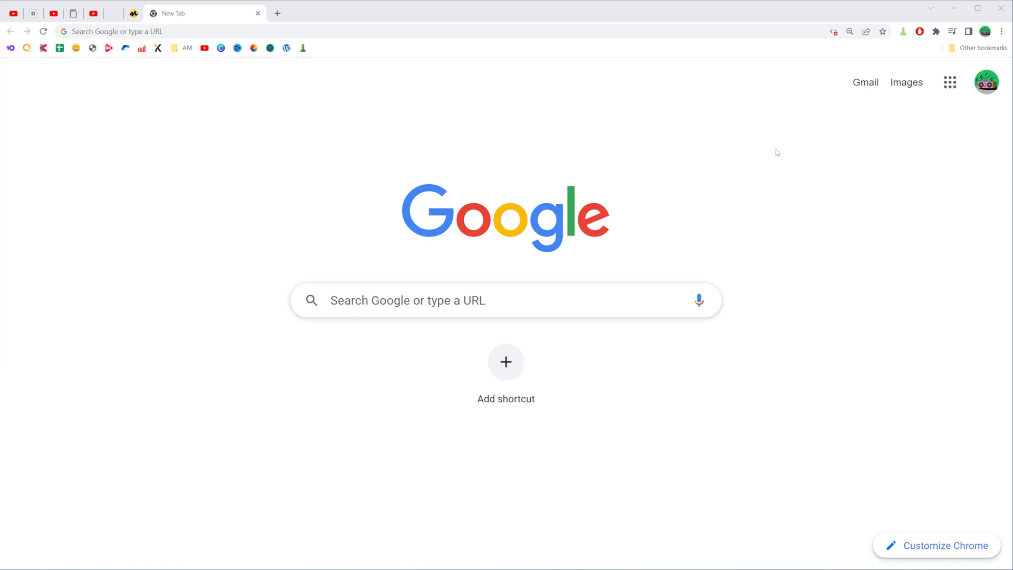
{"action": "mouse_move", "coordinate": [768, 166]}
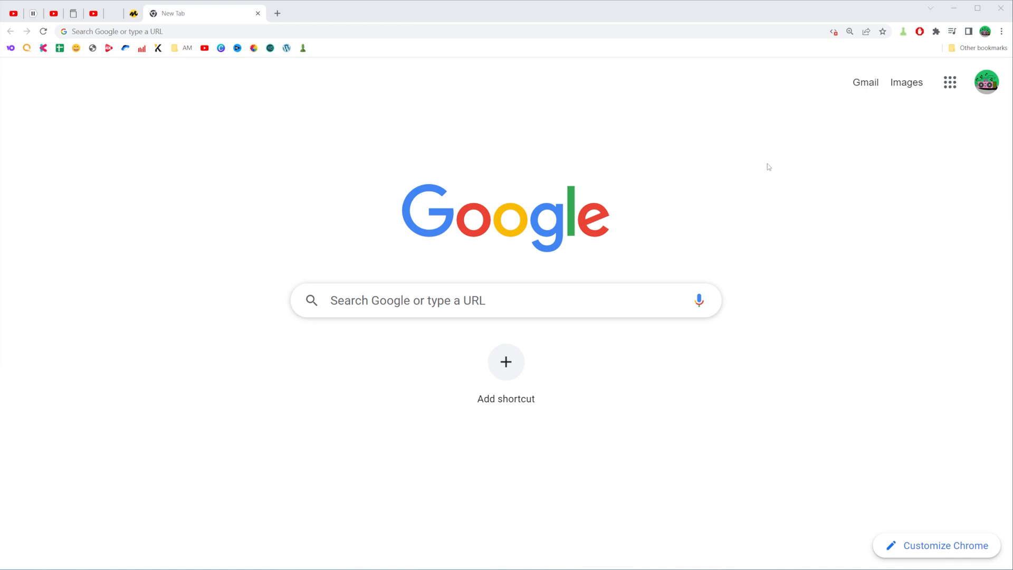
{"action": "mouse_move", "coordinate": [939, 154]}
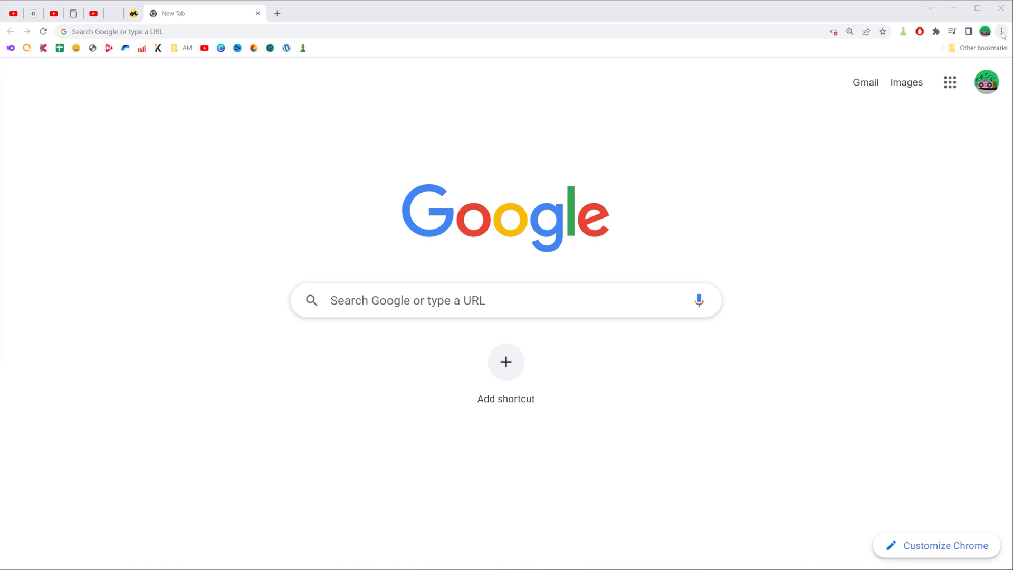
- Open Chrome's Settings page from the three-dot browser menu
{"action": "left_click", "coordinate": [1003, 31]}
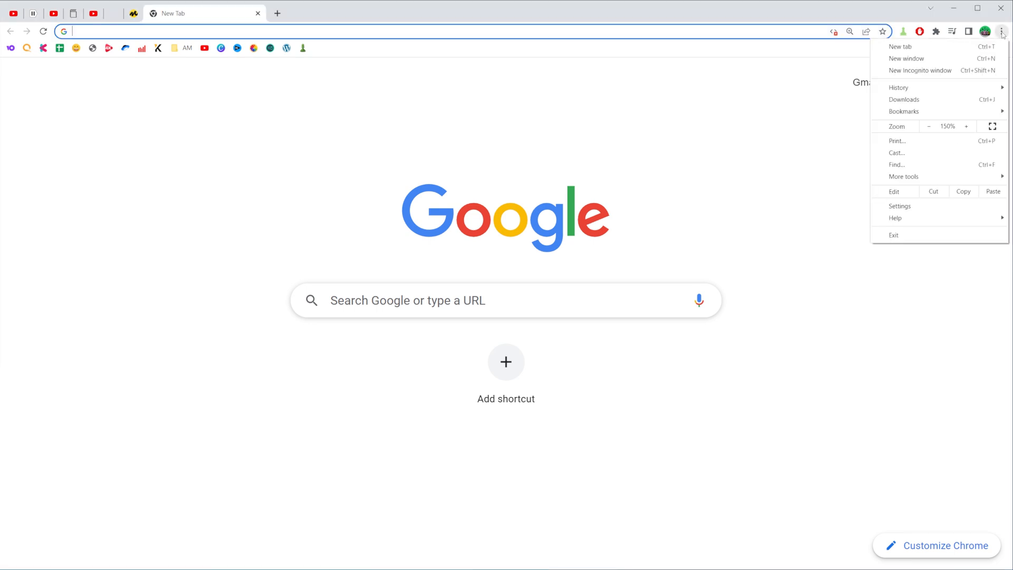
{"action": "mouse_move", "coordinate": [900, 206]}
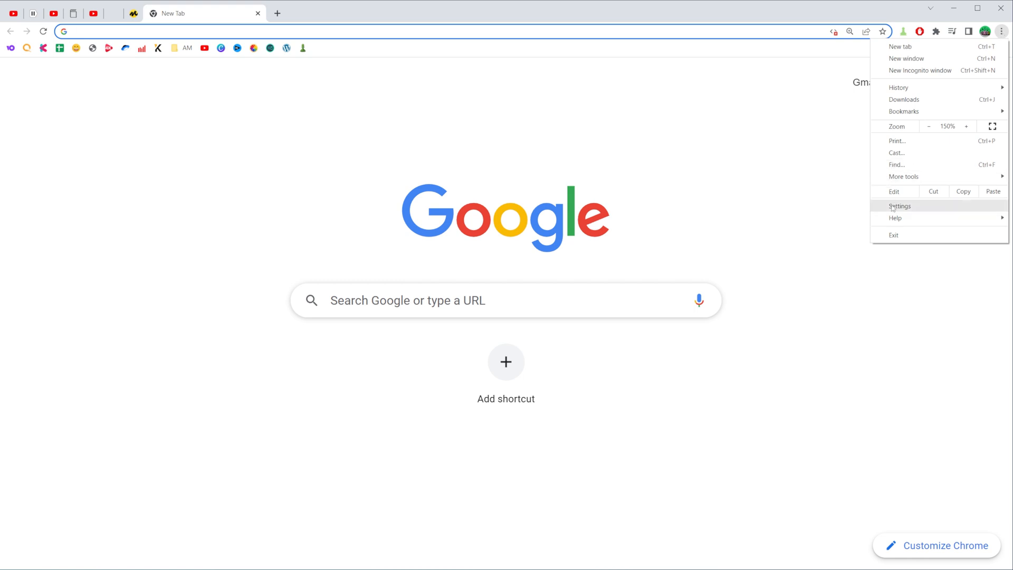
{"action": "left_click", "coordinate": [900, 206]}
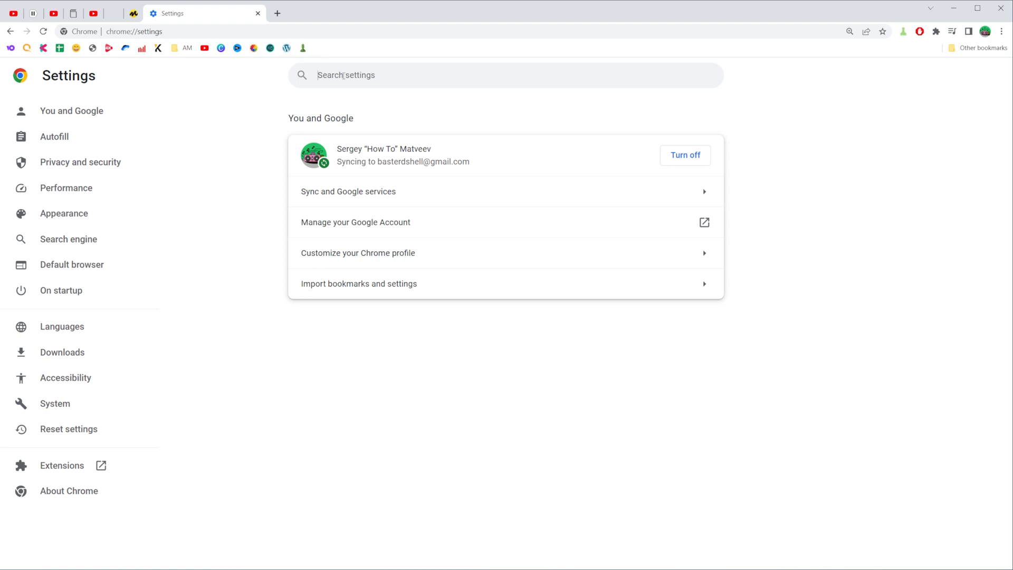
- Search settings for 'site sett', open Site settings, and scroll down to the content permissions
{"action": "type", "text": "site sett"}
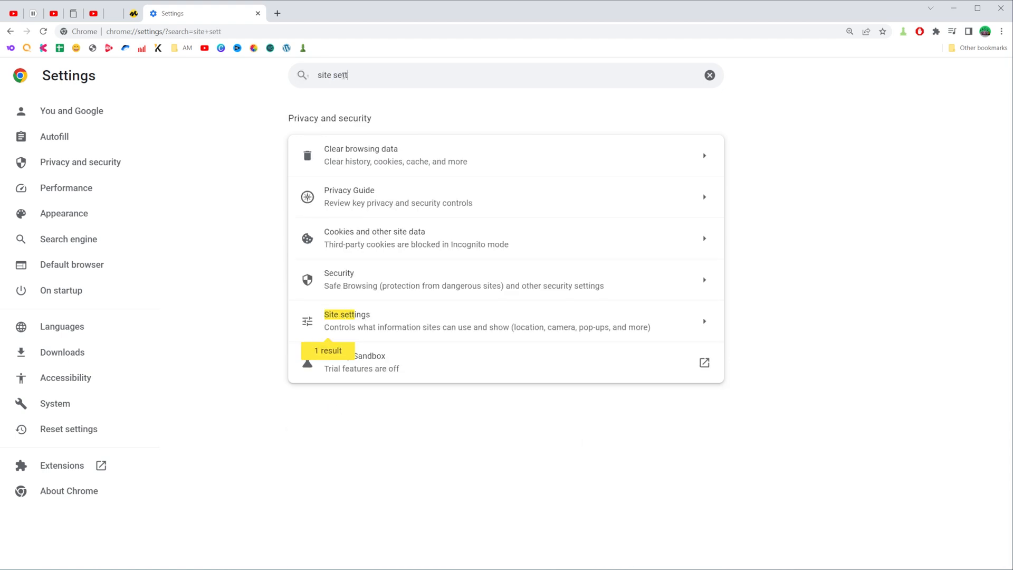
{"action": "mouse_move", "coordinate": [394, 321]}
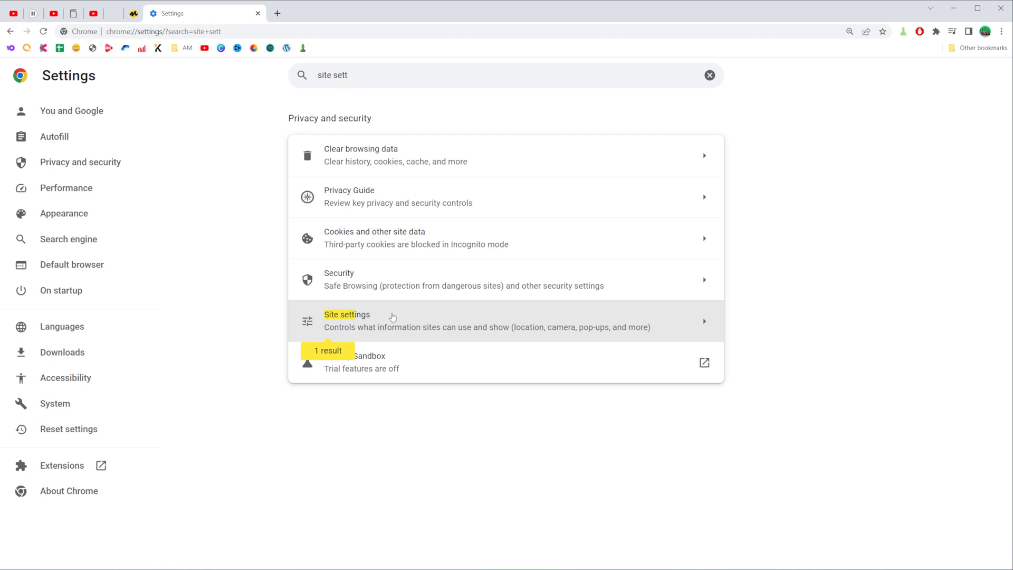
{"action": "left_click", "coordinate": [346, 314]}
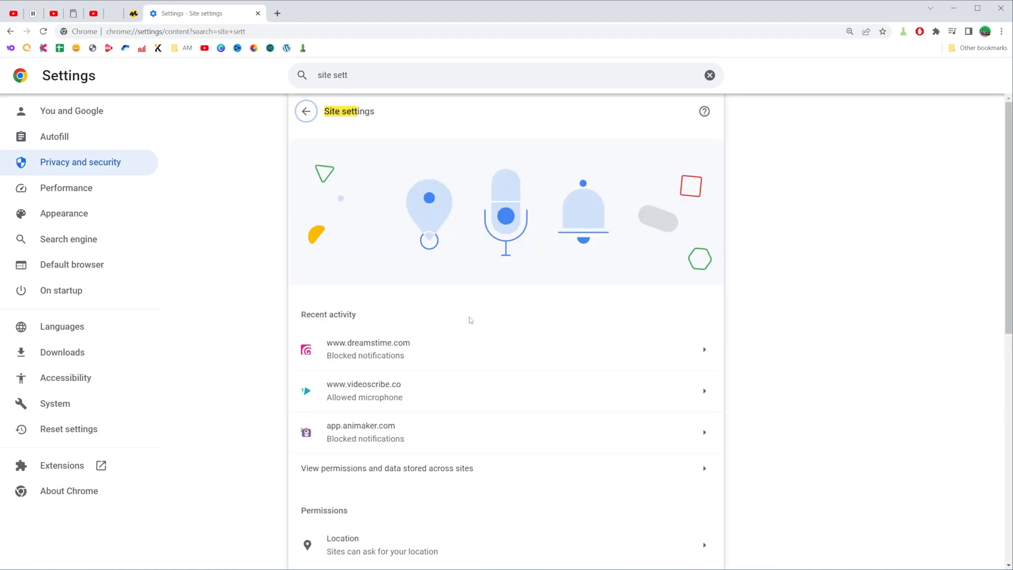
{"action": "scroll", "scroll_direction": "down", "scroll_amount": 3}
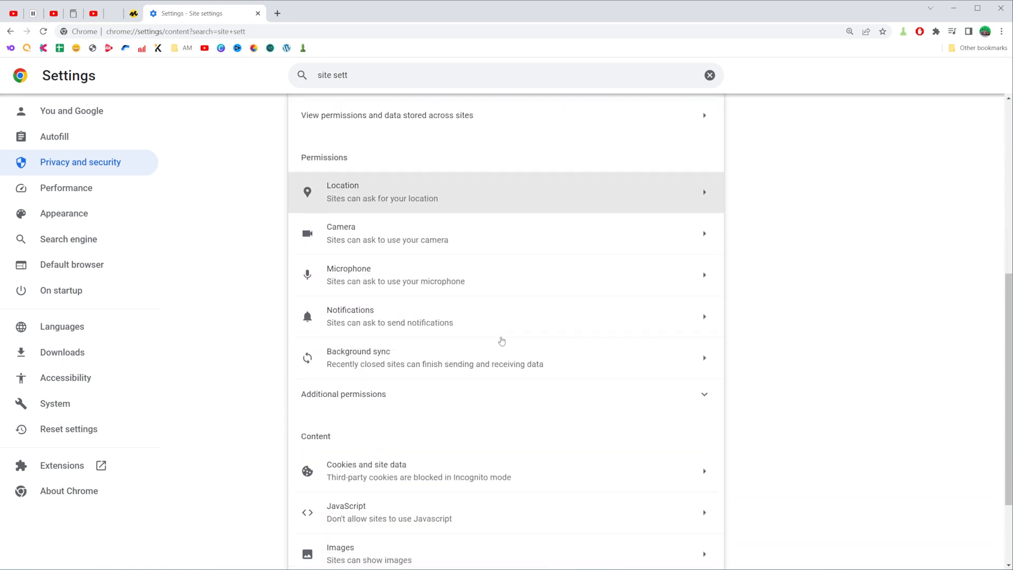
{"action": "scroll", "scroll_direction": "down", "scroll_amount": 3}
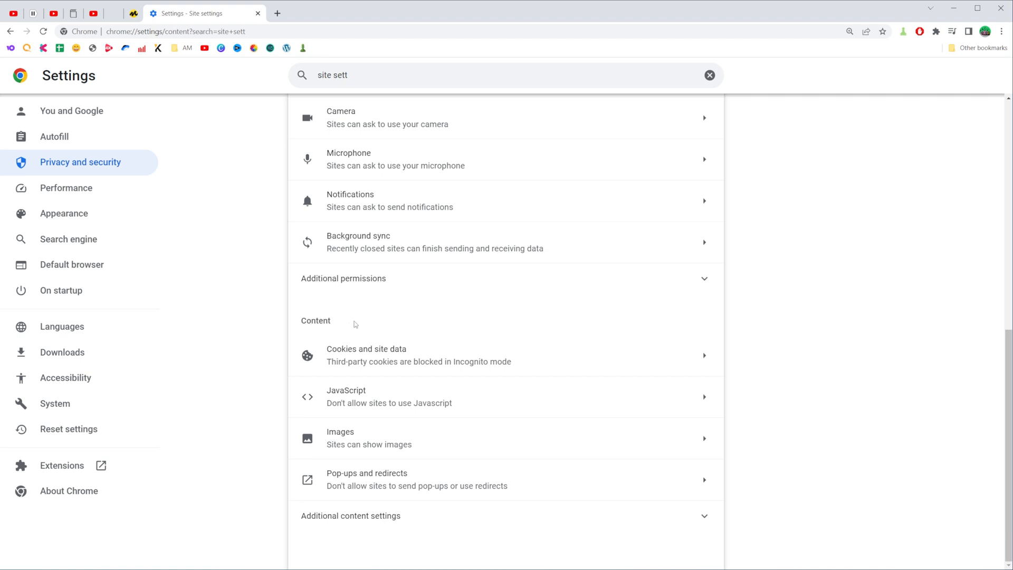
{"action": "mouse_move", "coordinate": [352, 395]}
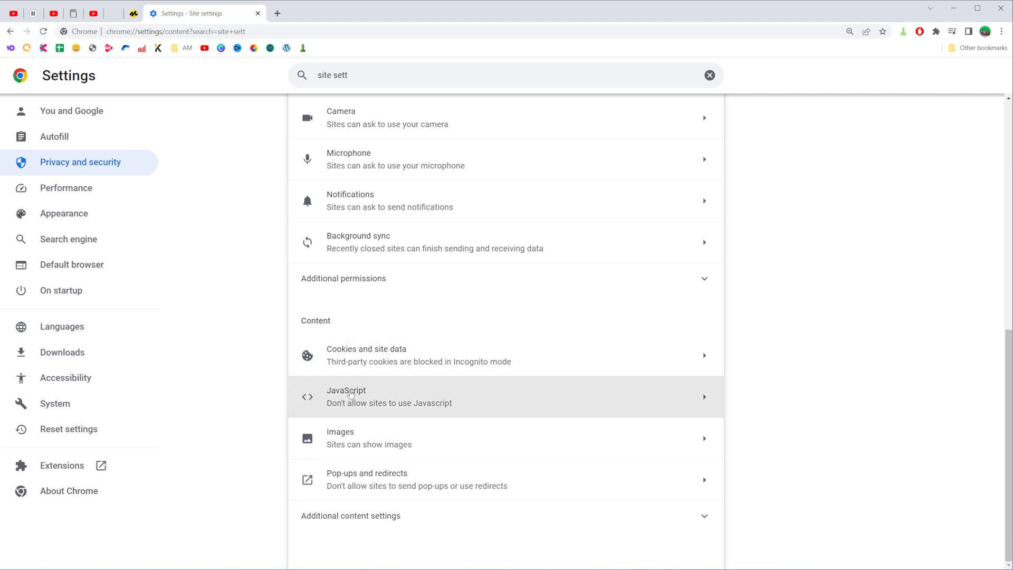
{"action": "mouse_move", "coordinate": [383, 401]}
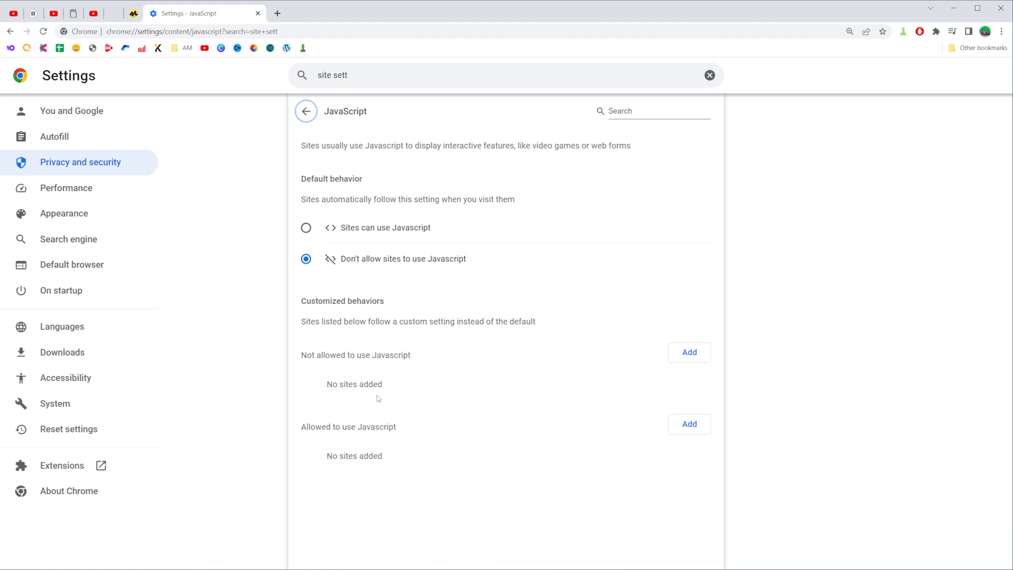
{"action": "mouse_move", "coordinate": [322, 247]}
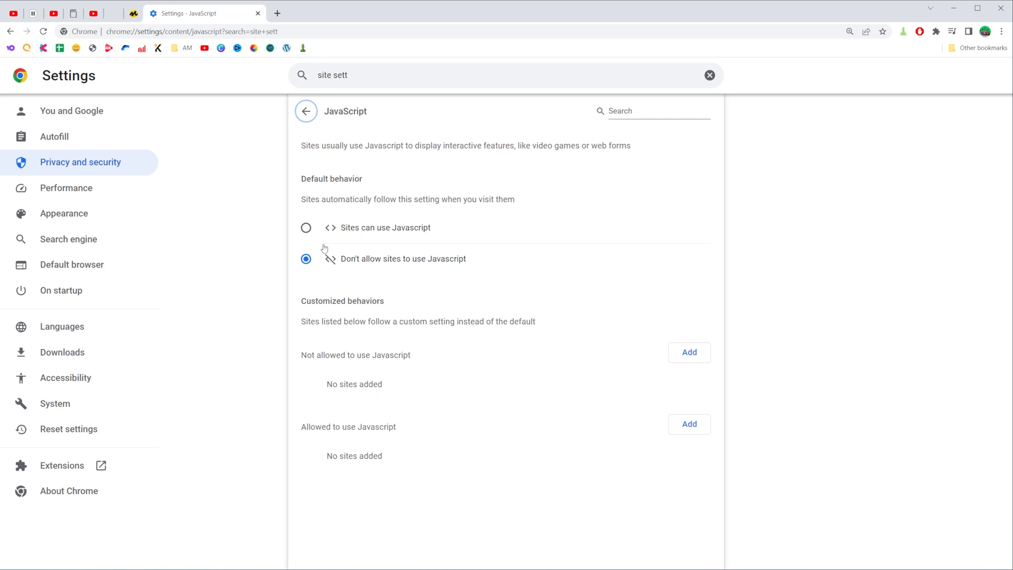
- Set JavaScript's default behavior to 'Sites can use Javascript'
{"action": "left_click", "coordinate": [306, 227]}
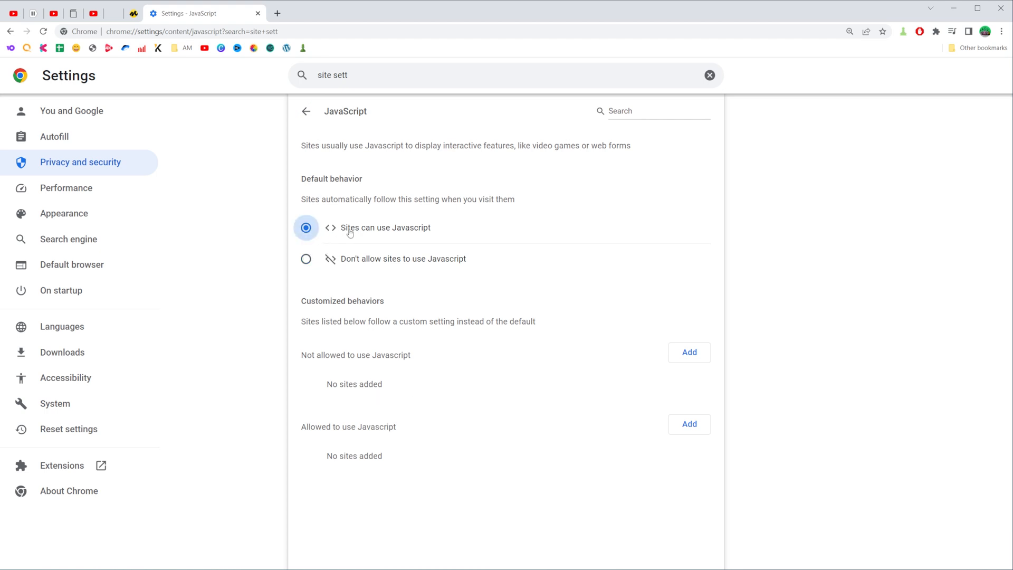
{"action": "mouse_move", "coordinate": [429, 232]}
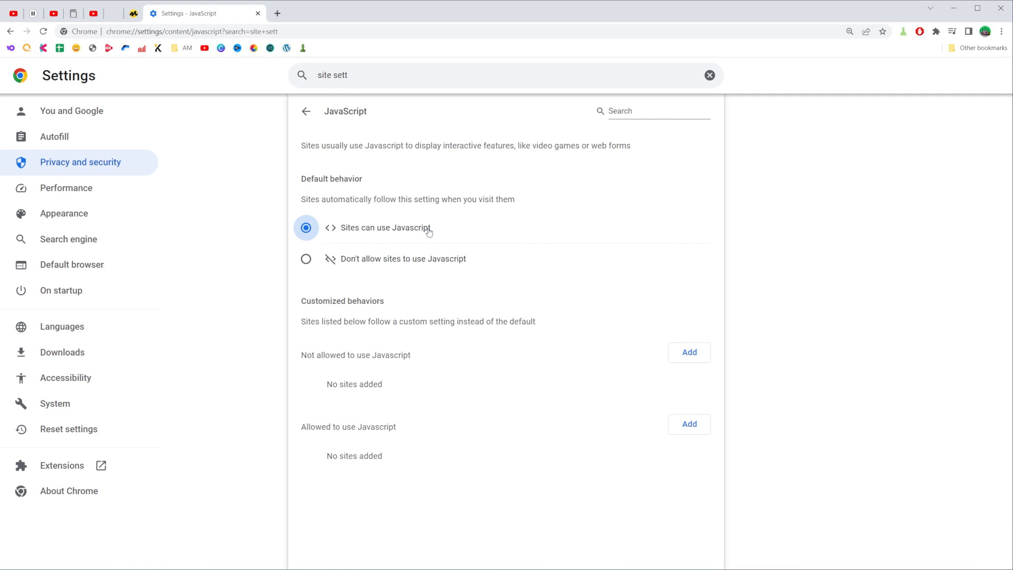
{"action": "mouse_move", "coordinate": [519, 266]}
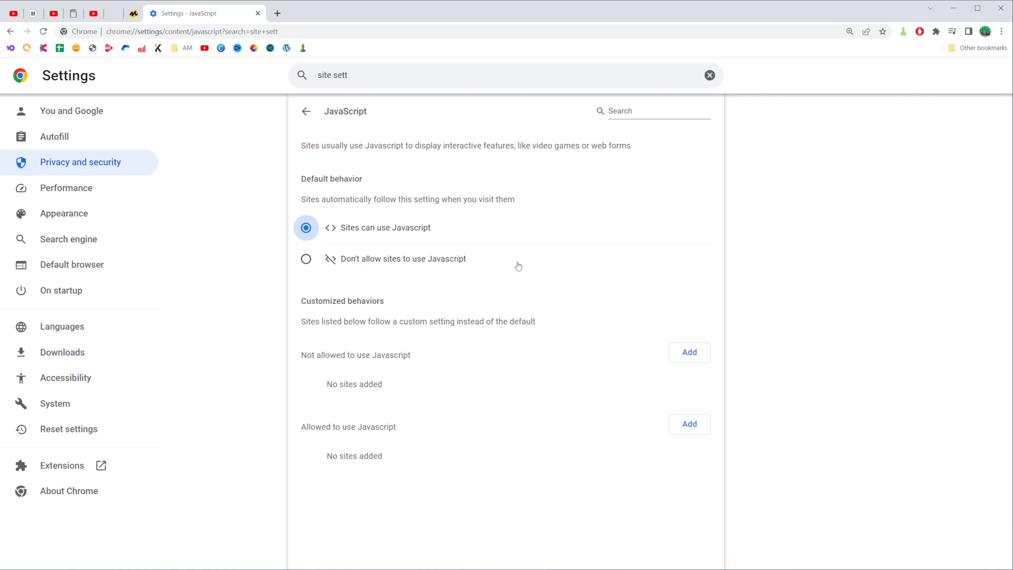
{"action": "mouse_move", "coordinate": [689, 326]}
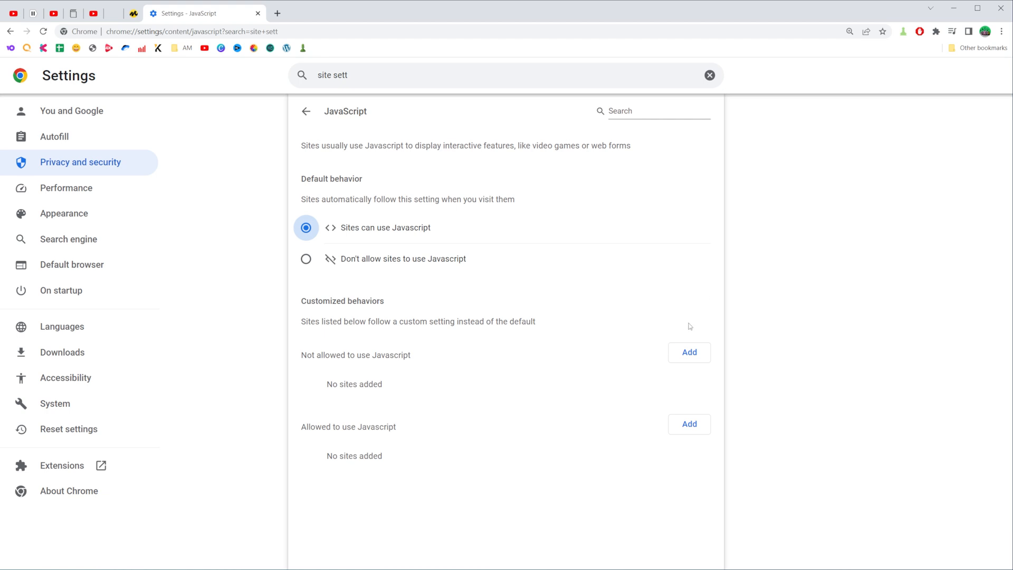
{"action": "mouse_move", "coordinate": [692, 359]}
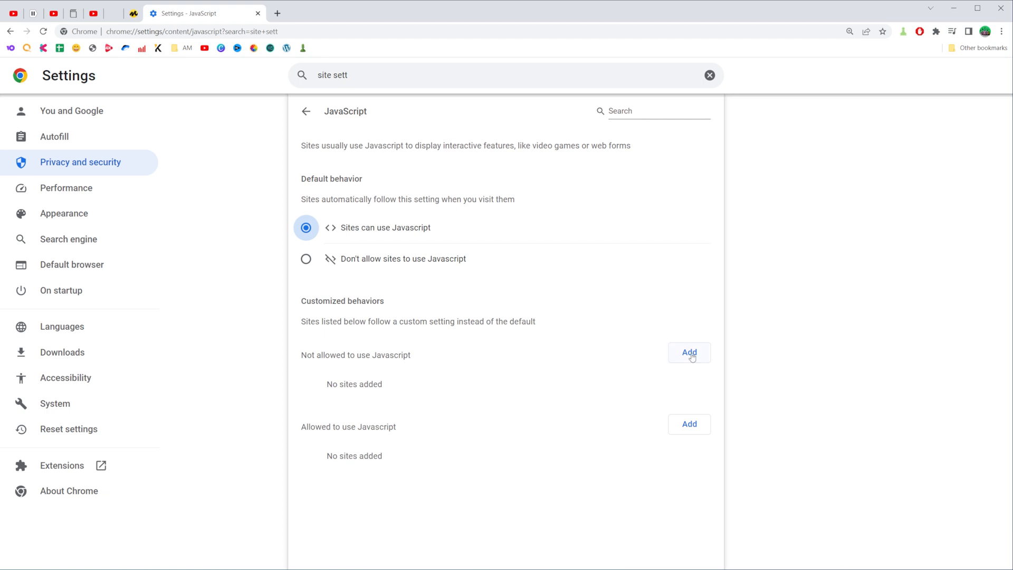
{"action": "mouse_move", "coordinate": [345, 370]}
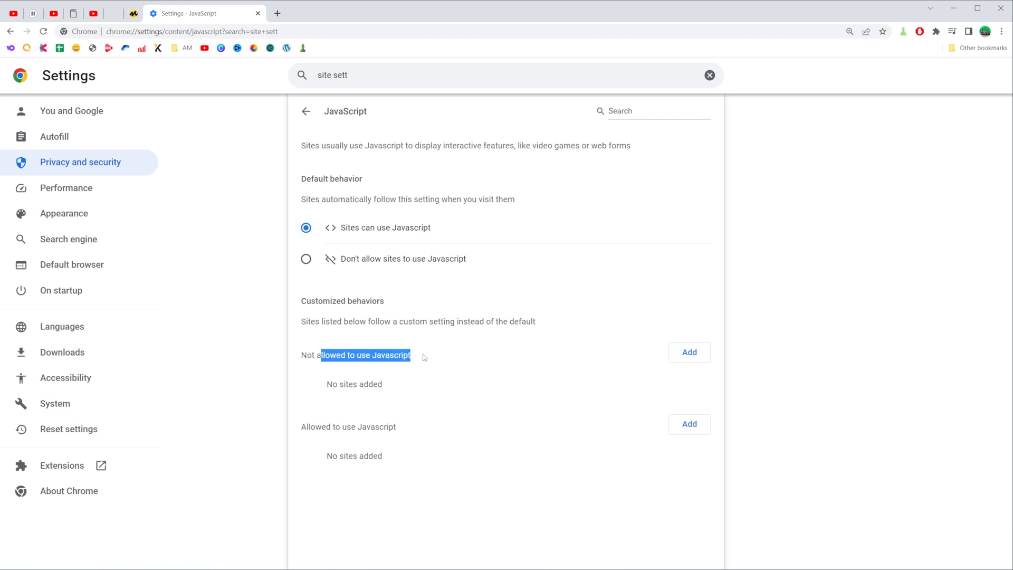
- Add google.com under 'Not allowed to use Javascript'
{"action": "left_click", "coordinate": [690, 353]}
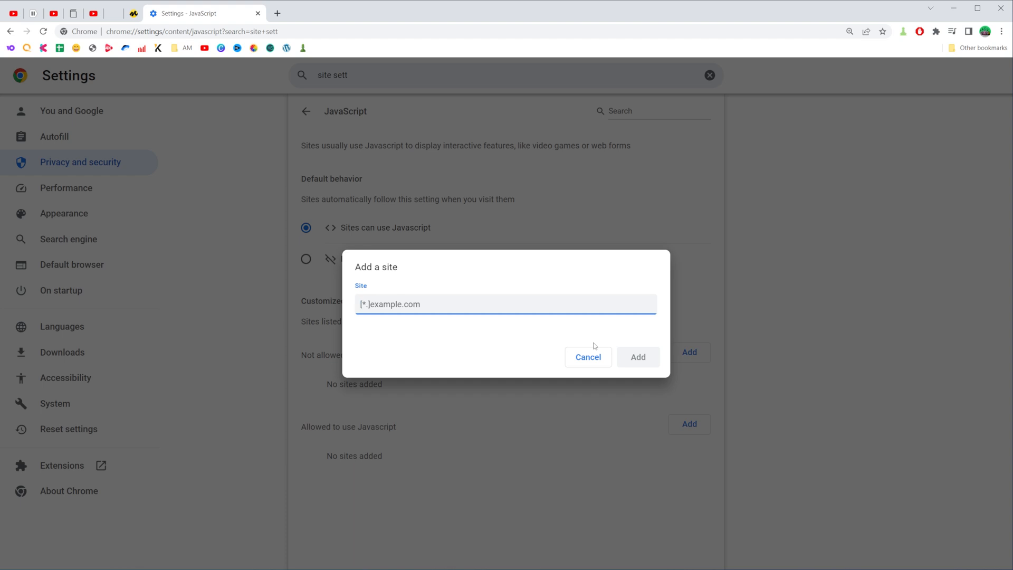
{"action": "type", "text": "googl"}
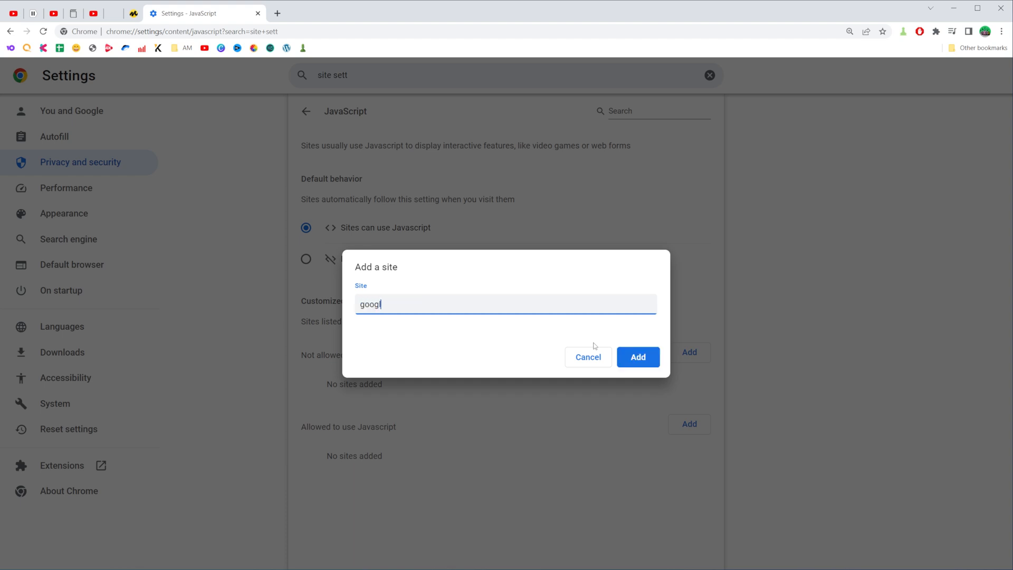
{"action": "type", "text": "e.co"}
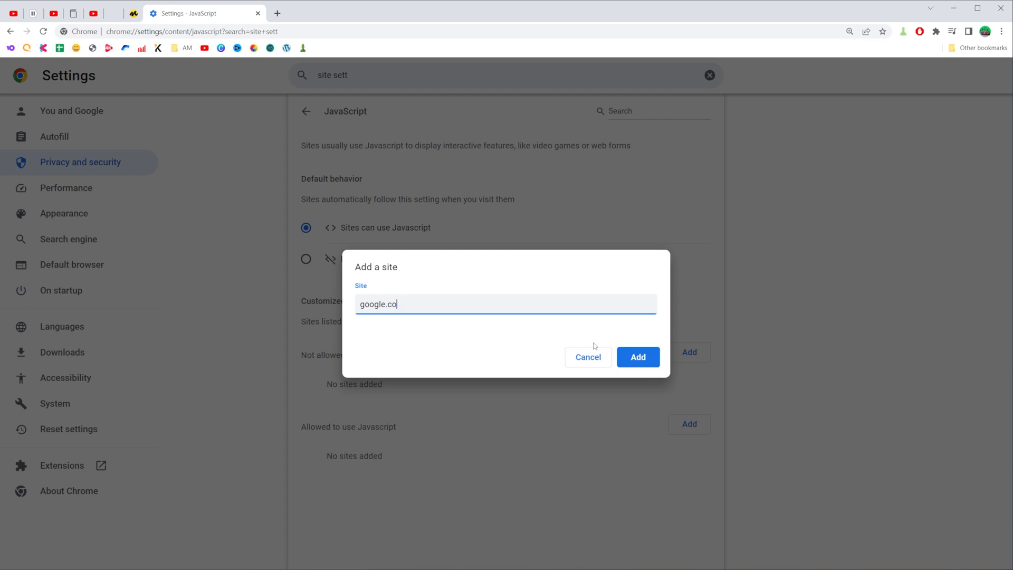
{"action": "type", "text": "m"}
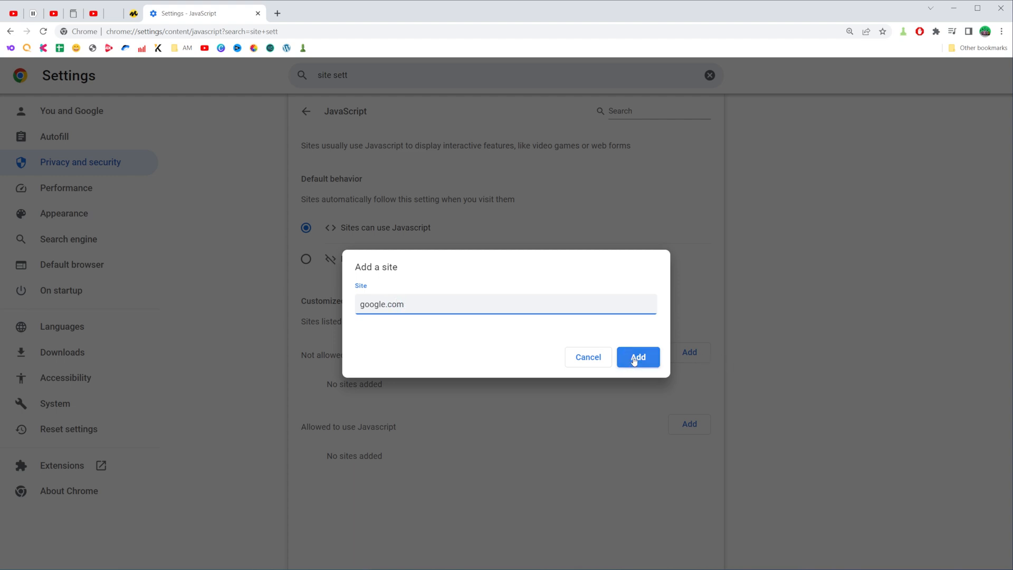
{"action": "left_click", "coordinate": [638, 357]}
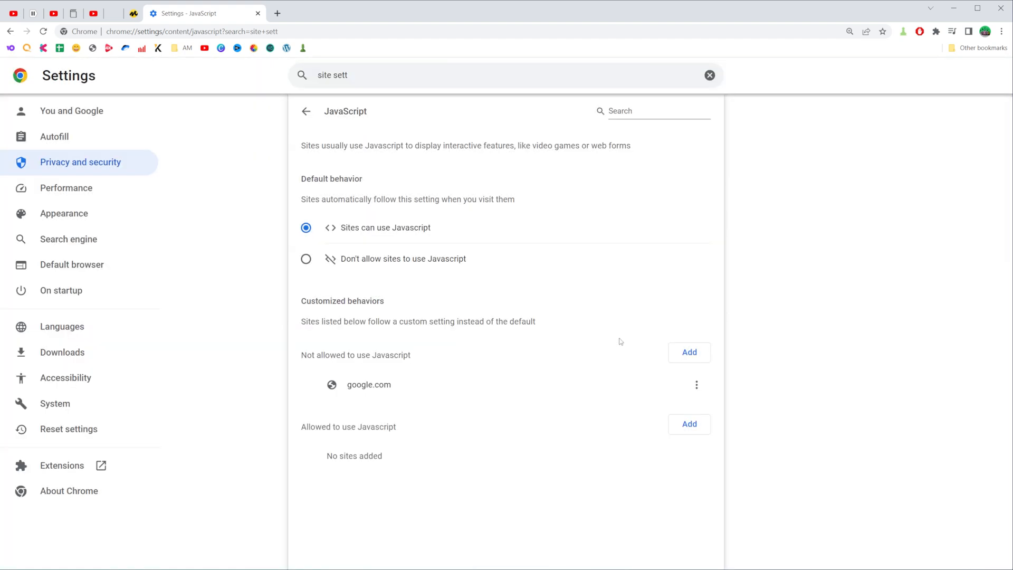